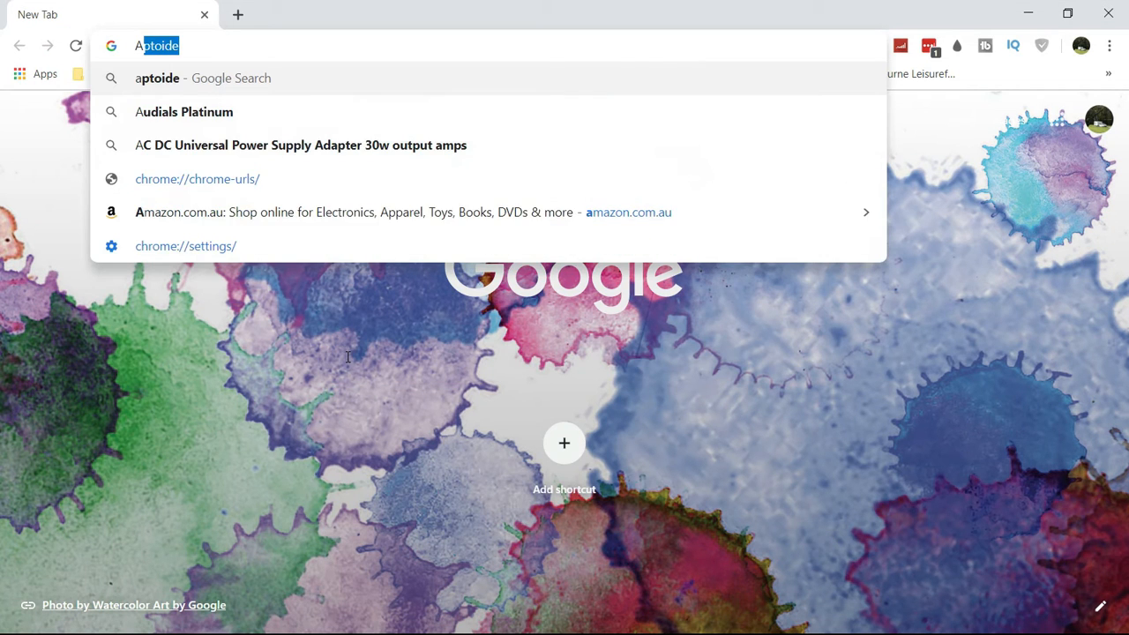
- Search 'Aptoide' in Chrome, download the Aptoide 9.9.6.1 APK, and open aptoide.apk
{"action": "type", "text": "Aptoide&aqs=chrome.0.69i59j35i39j0l2j69i60l2.3217j0j8&sourceid=chrome&ie="}
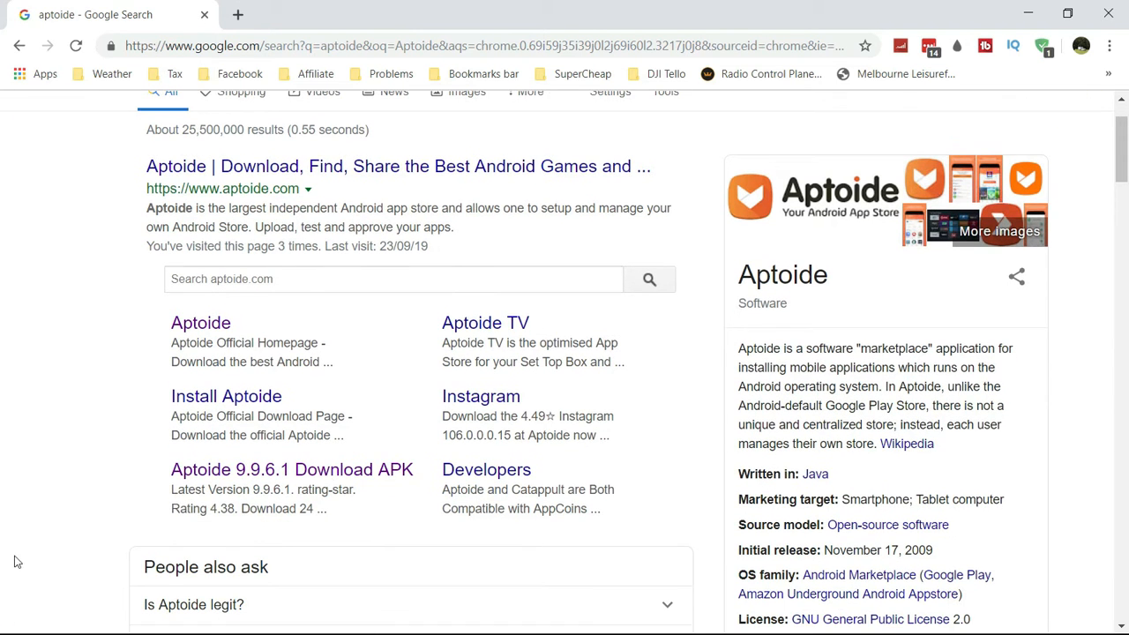
{"action": "left_click", "coordinate": [291, 469]}
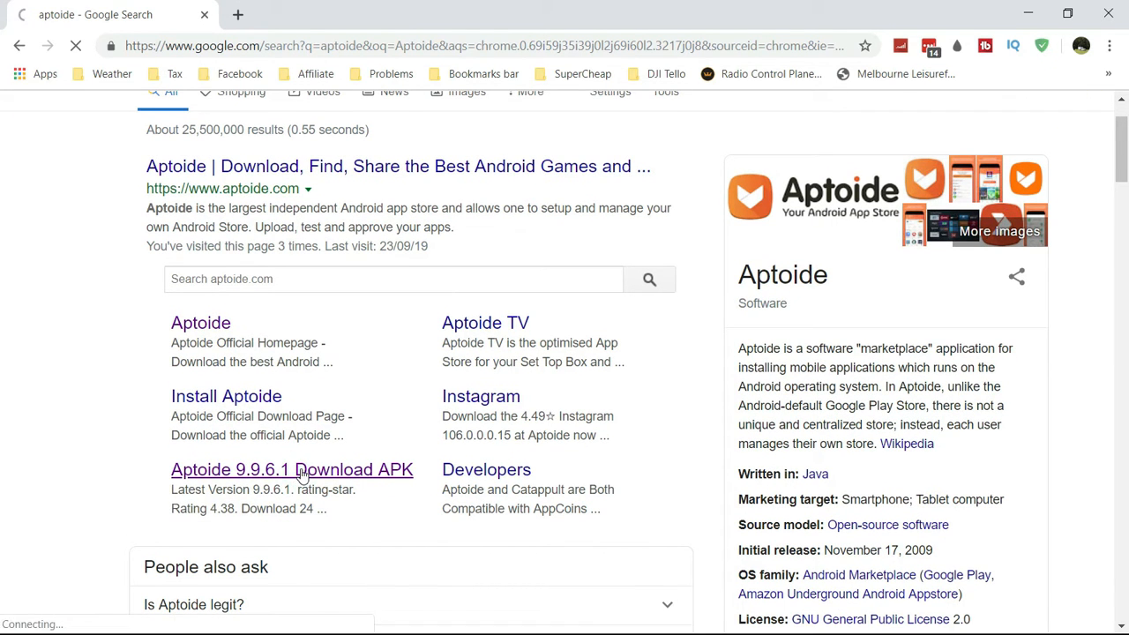
{"action": "left_click", "coordinate": [291, 469]}
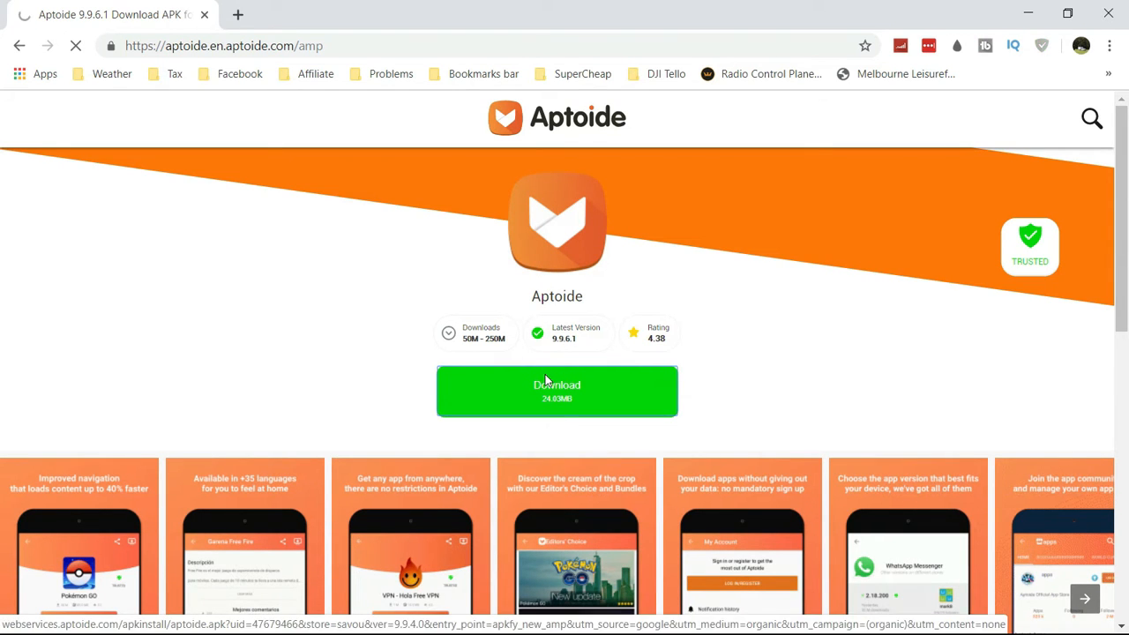
{"action": "left_click", "coordinate": [556, 390]}
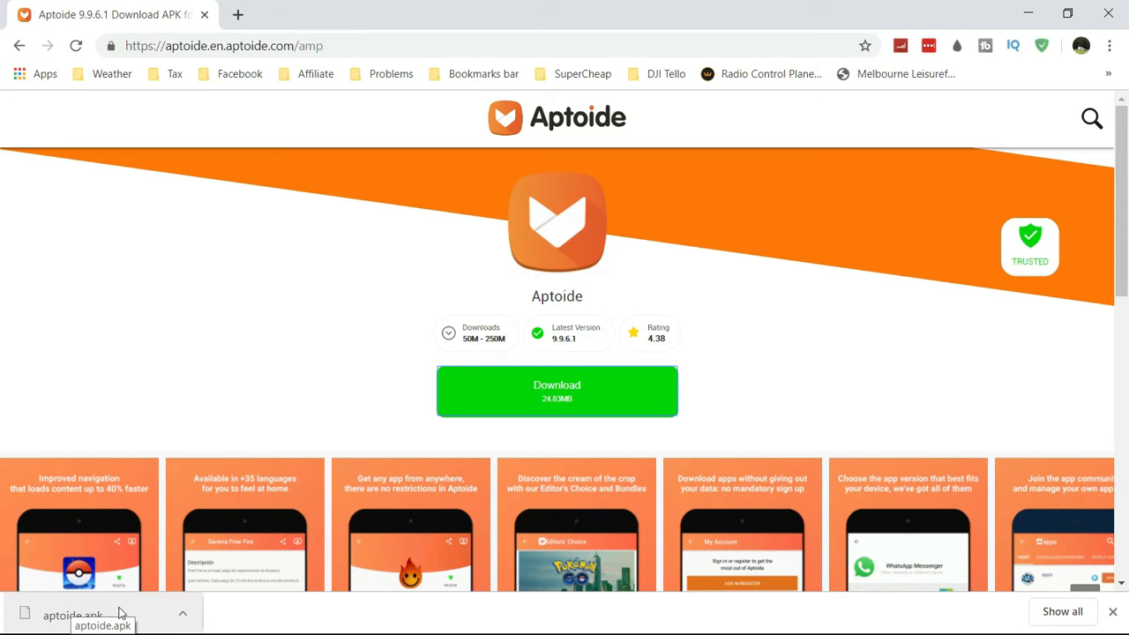
{"action": "left_click", "coordinate": [20, 617]}
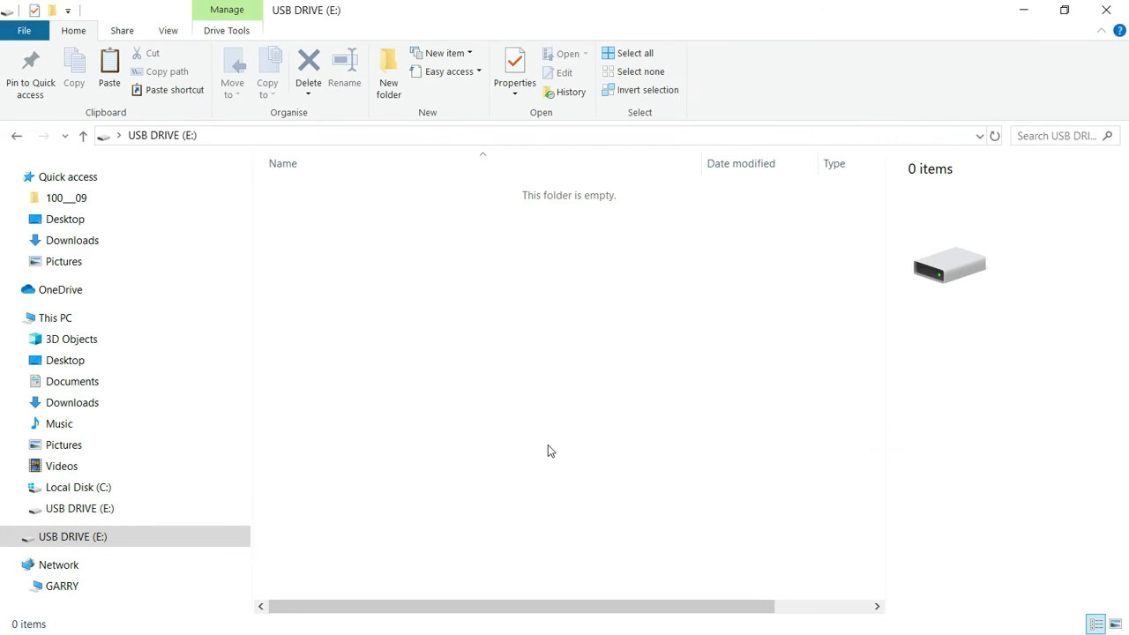
{"action": "mouse_move", "coordinate": [482, 324]}
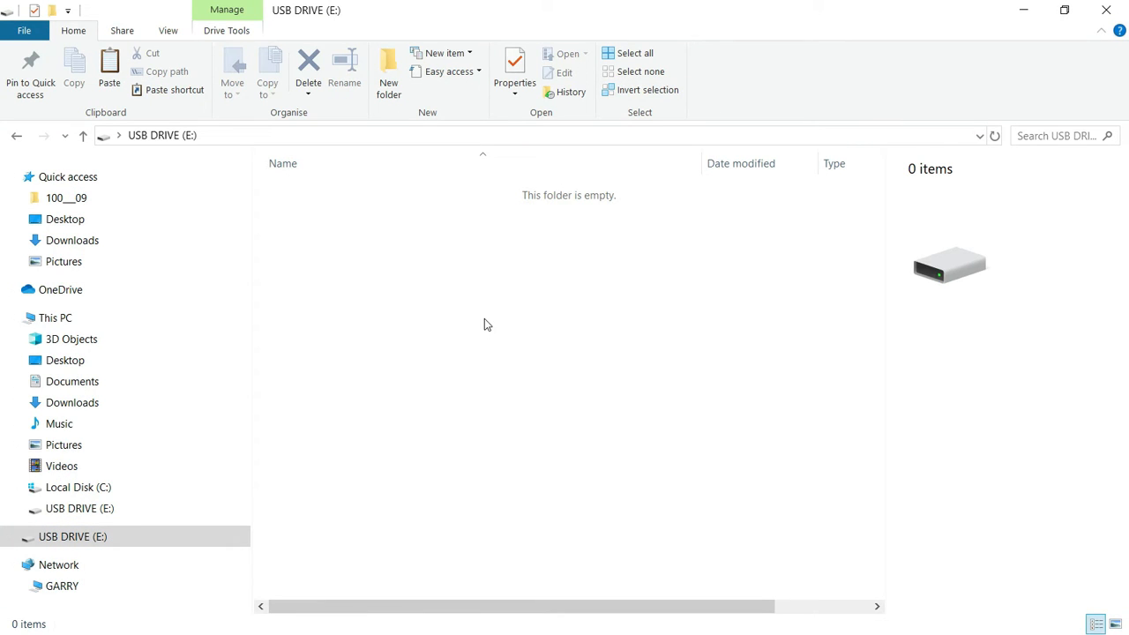
- Paste the copied aptoide.apk into the empty USB DRIVE (E:)
{"action": "right_click", "coordinate": [486, 324]}
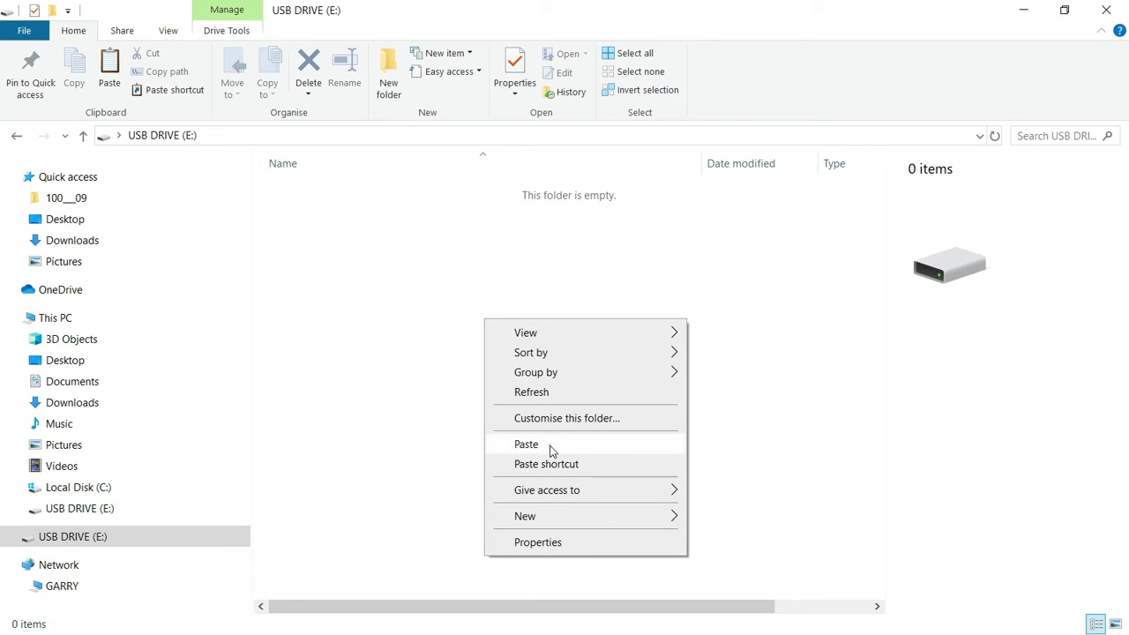
{"action": "left_click", "coordinate": [526, 443]}
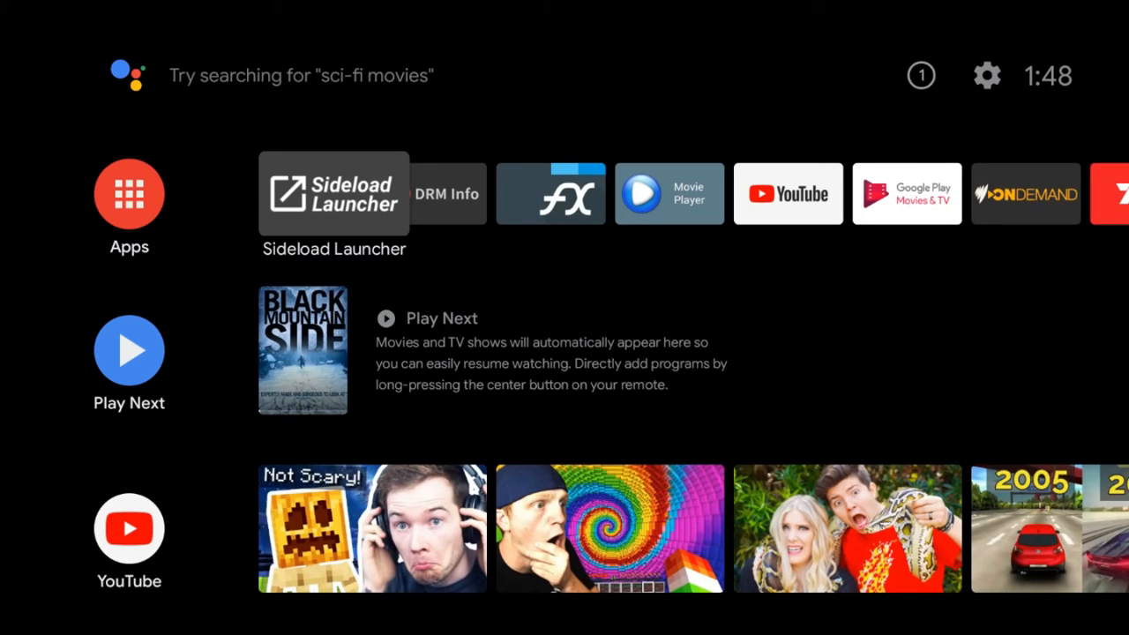
- Install Aptoide from the APK on USB storage via FX, then open it
{"action": "left_click", "coordinate": [551, 194]}
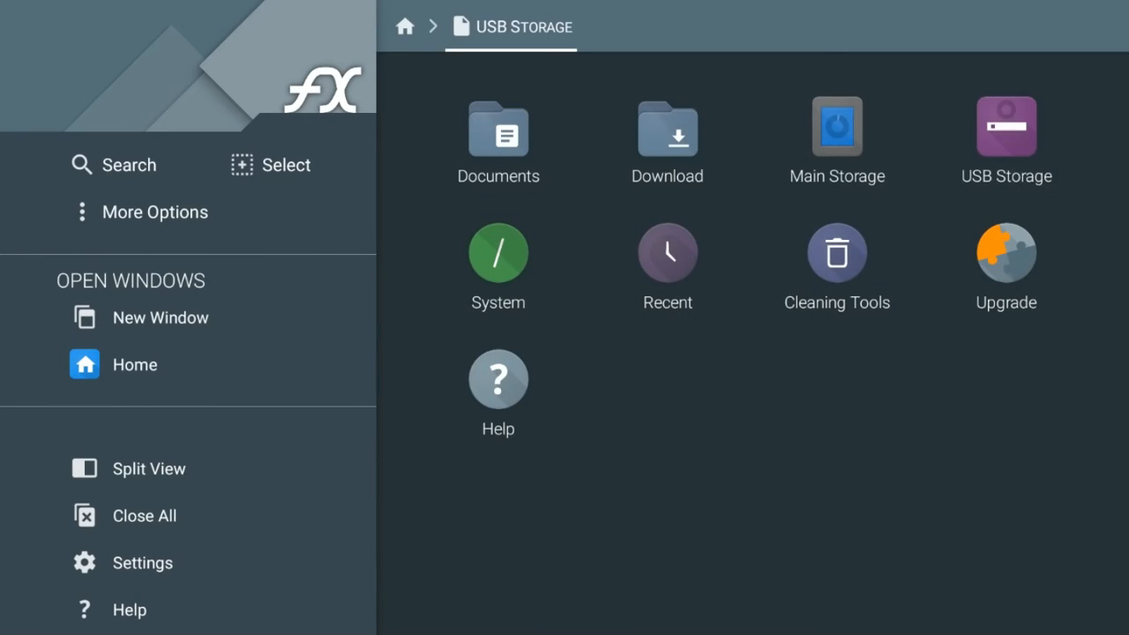
{"action": "left_click", "coordinate": [1005, 140]}
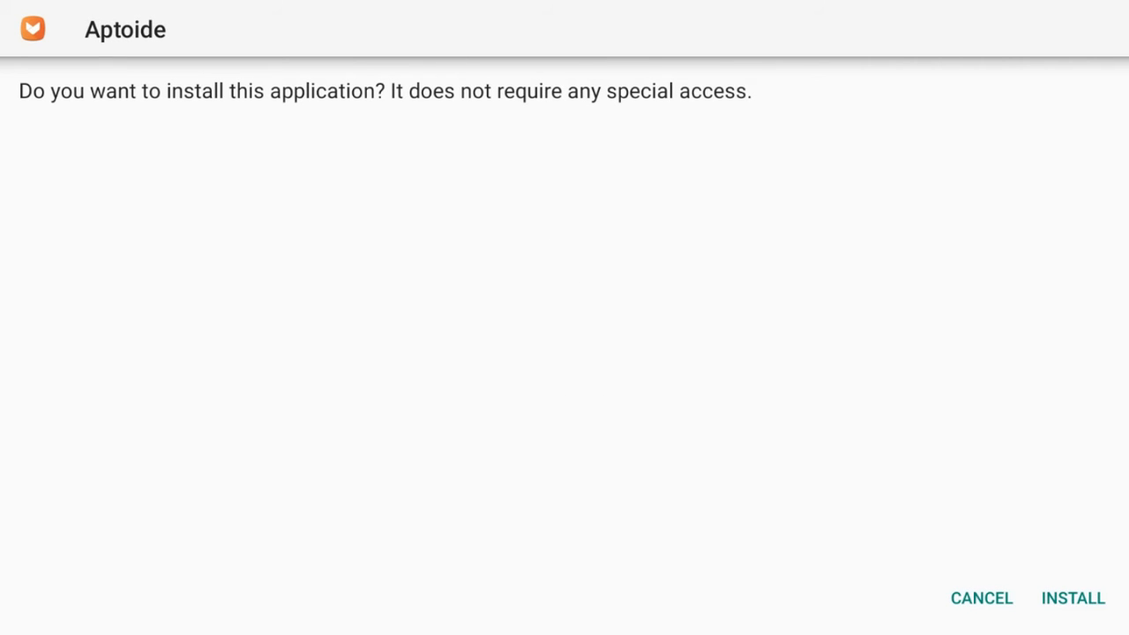
{"action": "left_click", "coordinate": [1072, 598]}
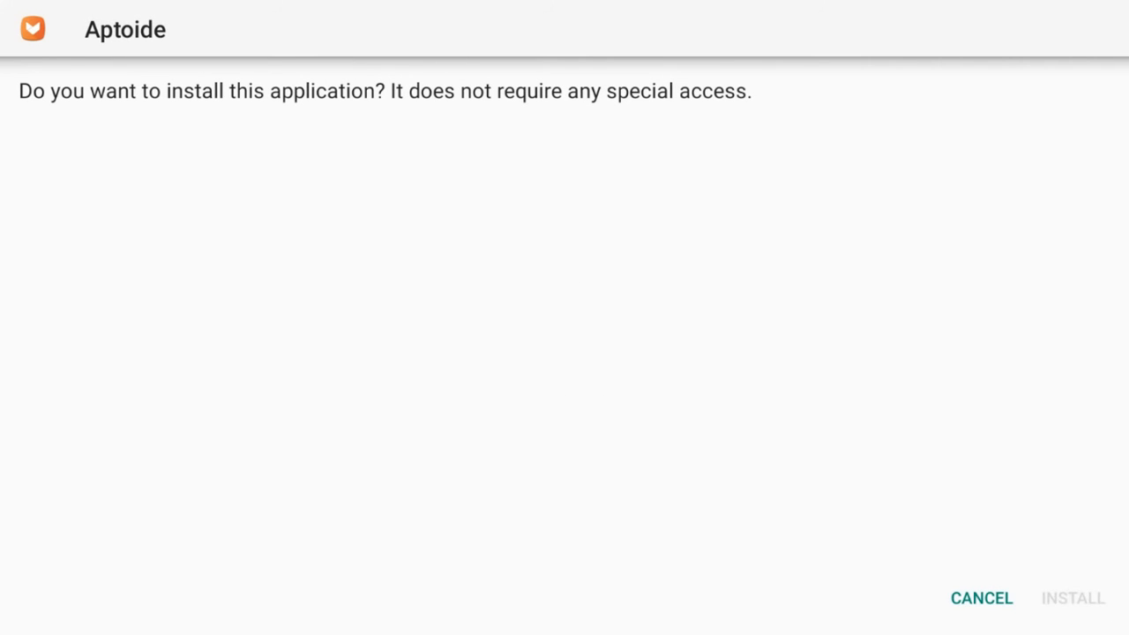
{"action": "left_click", "coordinate": [1073, 598]}
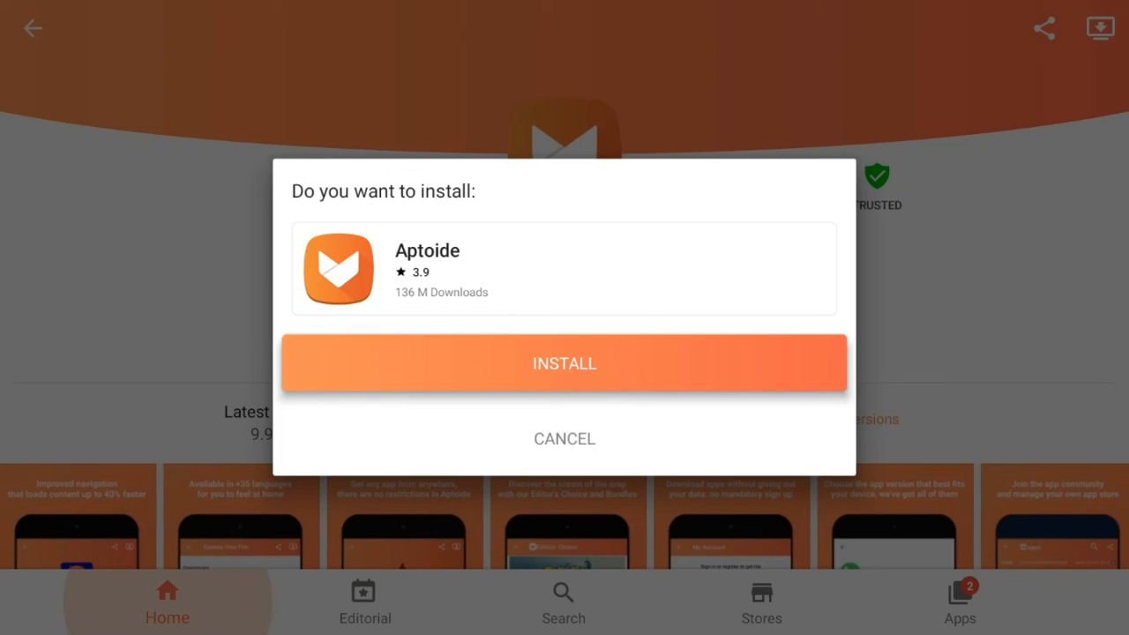
- Grant Aptoide storage access and allow it under Install unknown apps
{"action": "left_click", "coordinate": [563, 362]}
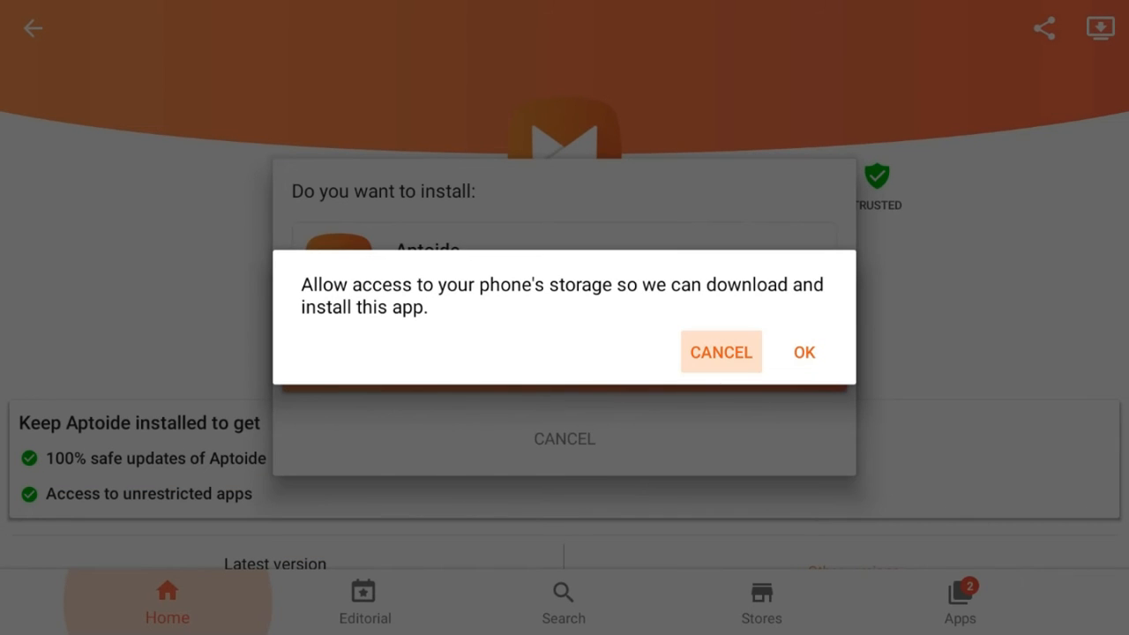
{"action": "left_click", "coordinate": [804, 351]}
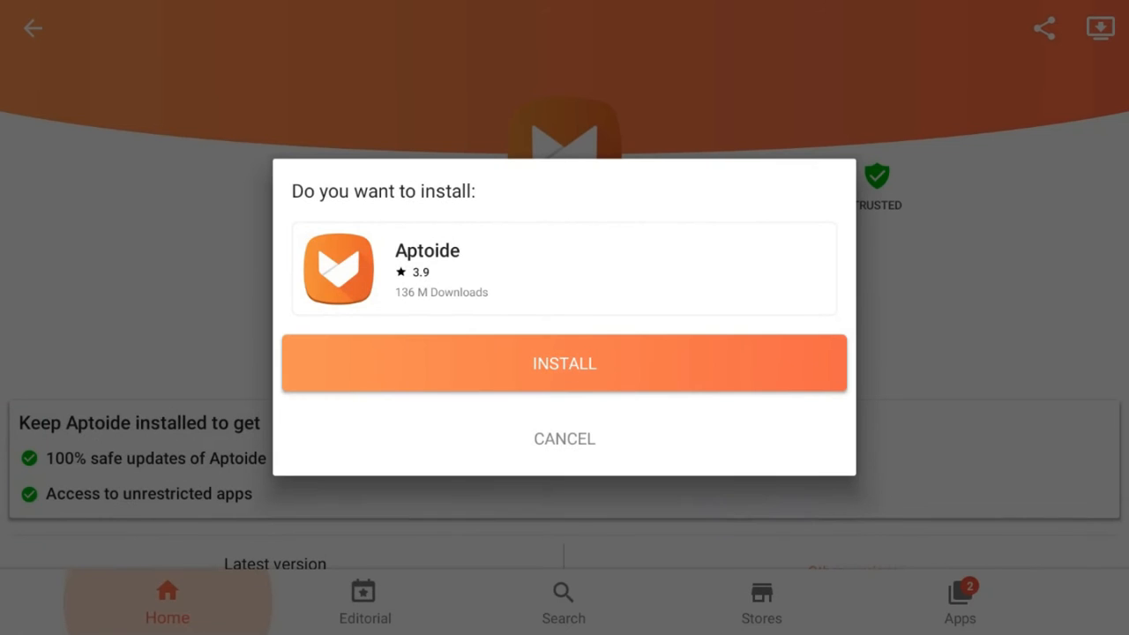
{"action": "left_click", "coordinate": [563, 362]}
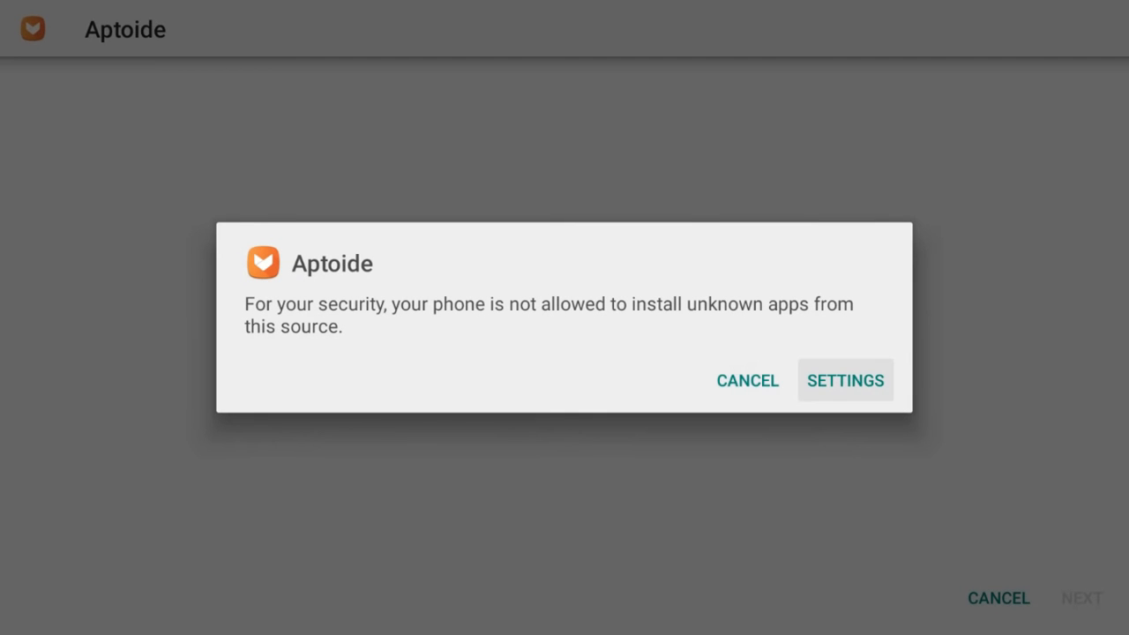
{"action": "left_click", "coordinate": [844, 380]}
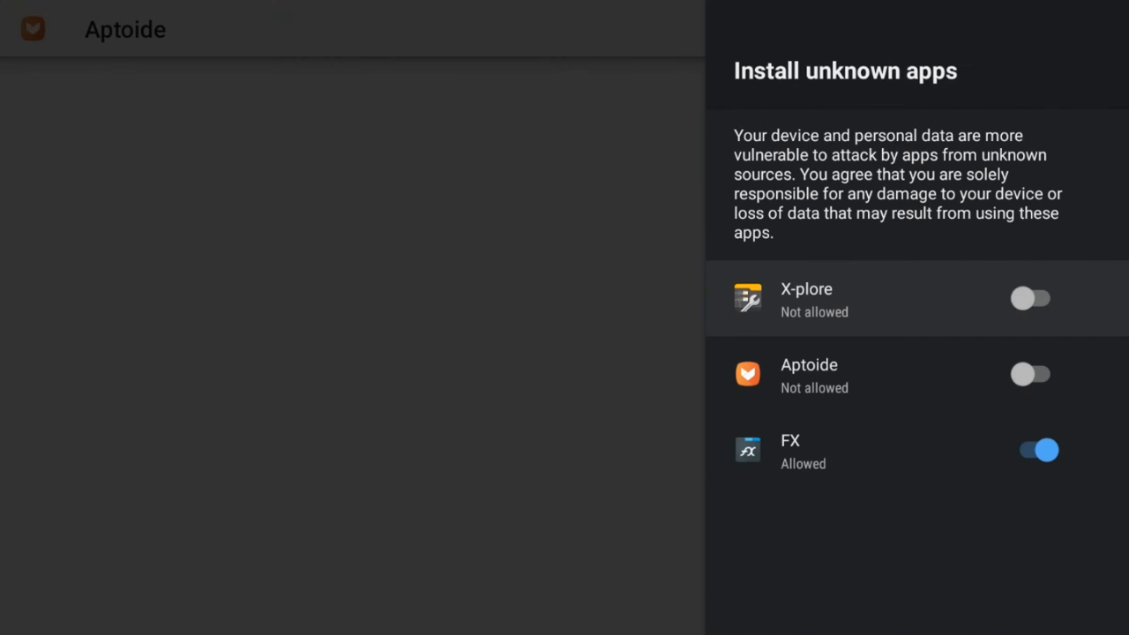
{"action": "left_click", "coordinate": [1030, 374]}
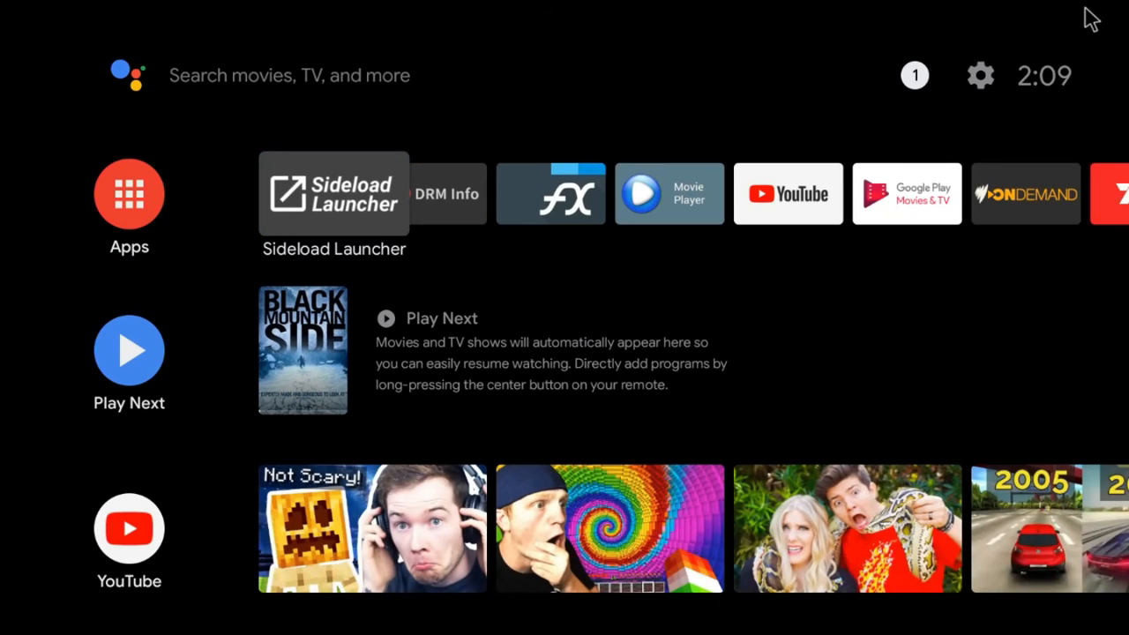
{"action": "mouse_move", "coordinate": [1118, 9]}
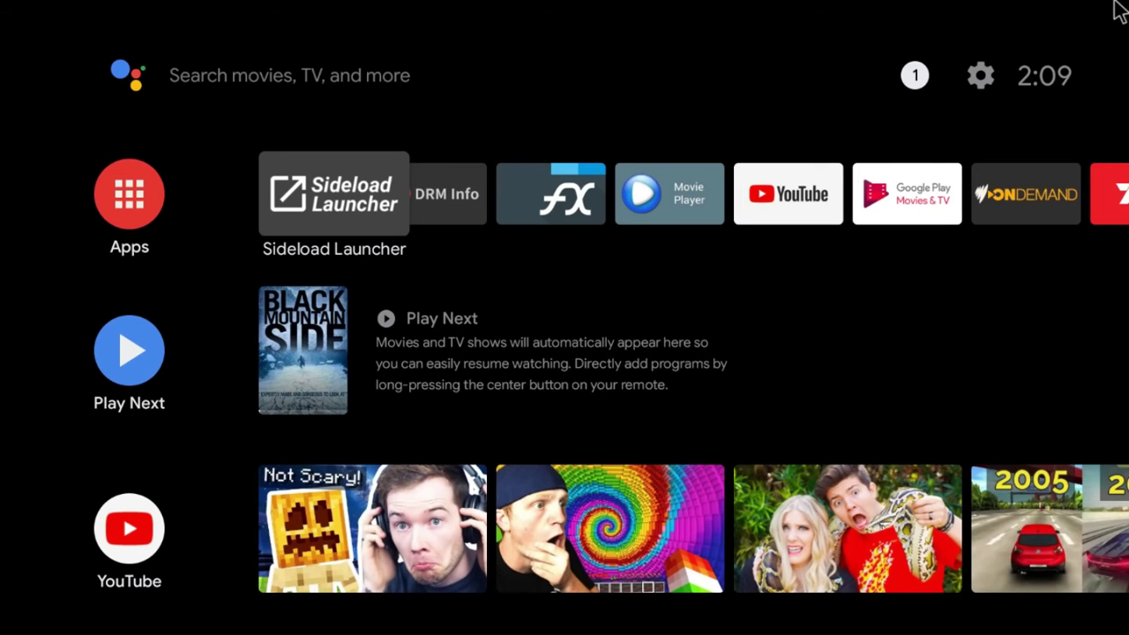
- Open Sideload Launcher and scroll its app grid down to Aptoide
{"action": "left_click", "coordinate": [334, 193]}
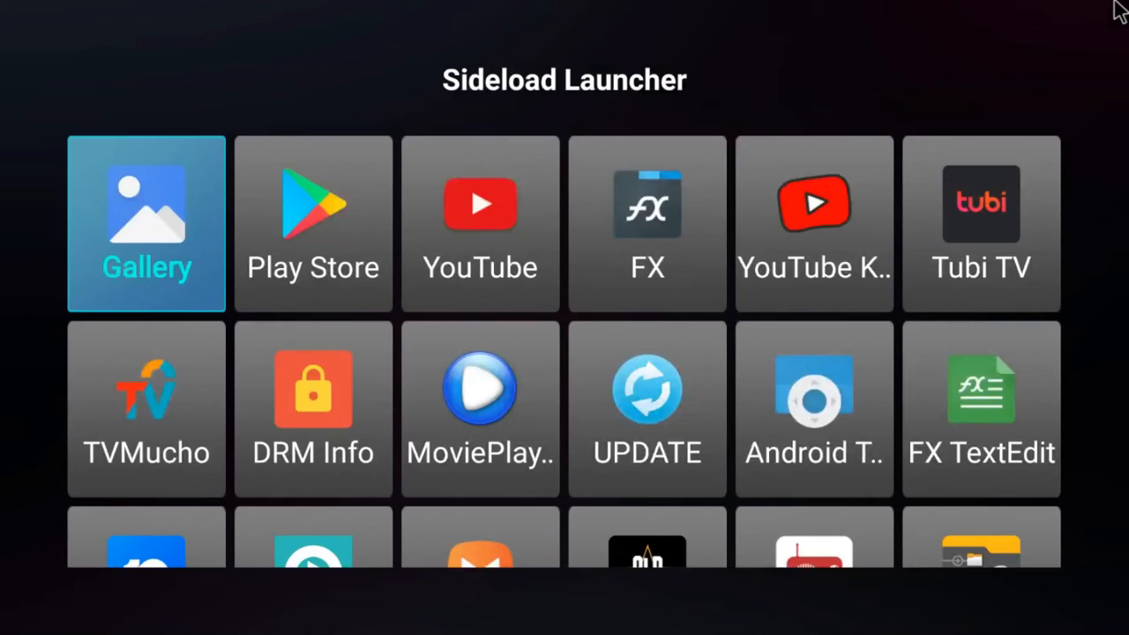
{"action": "scroll", "scroll_direction": "down", "scroll_amount": 3}
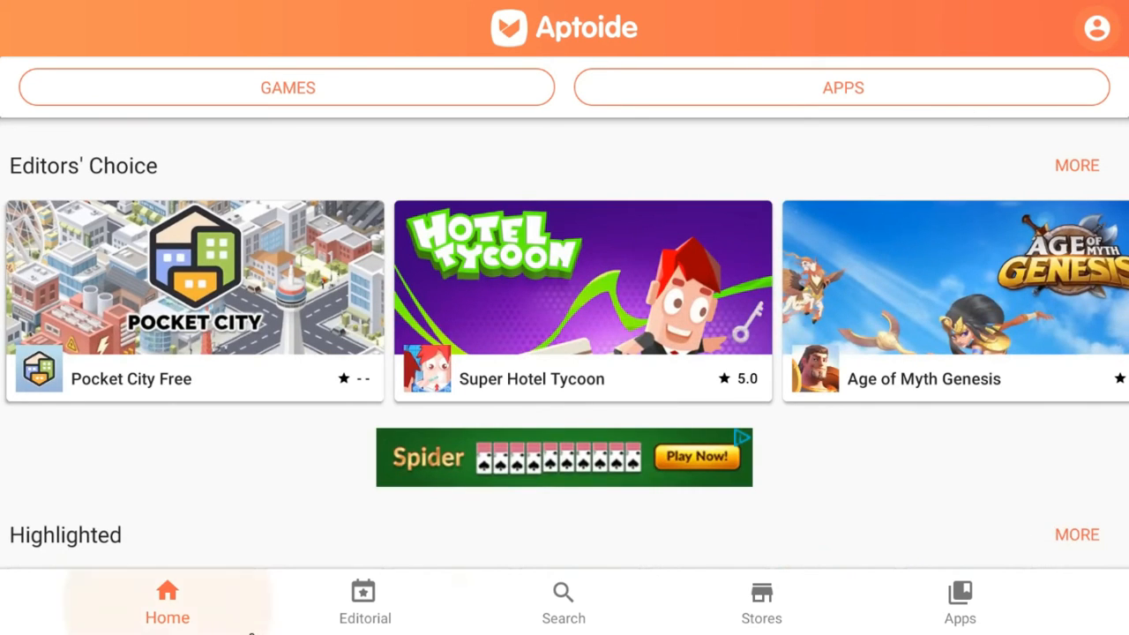
- Search Aptoide for 'Prime Video'
{"action": "left_click", "coordinate": [564, 602]}
{"action": "type", "text": "P"}
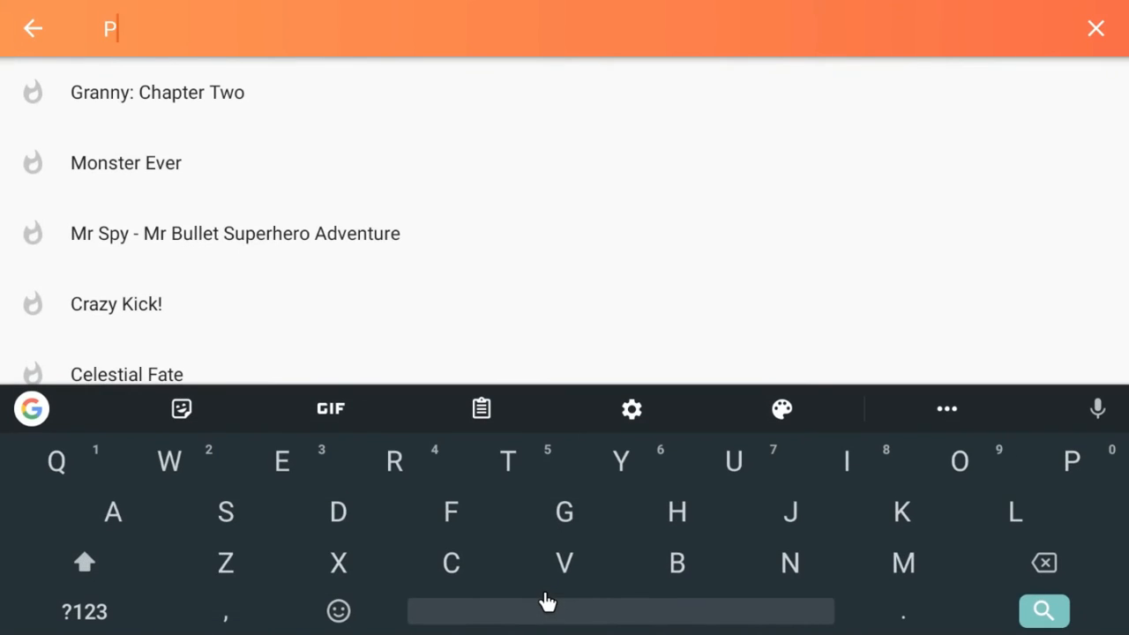
{"action": "type", "text": "rime Video"}
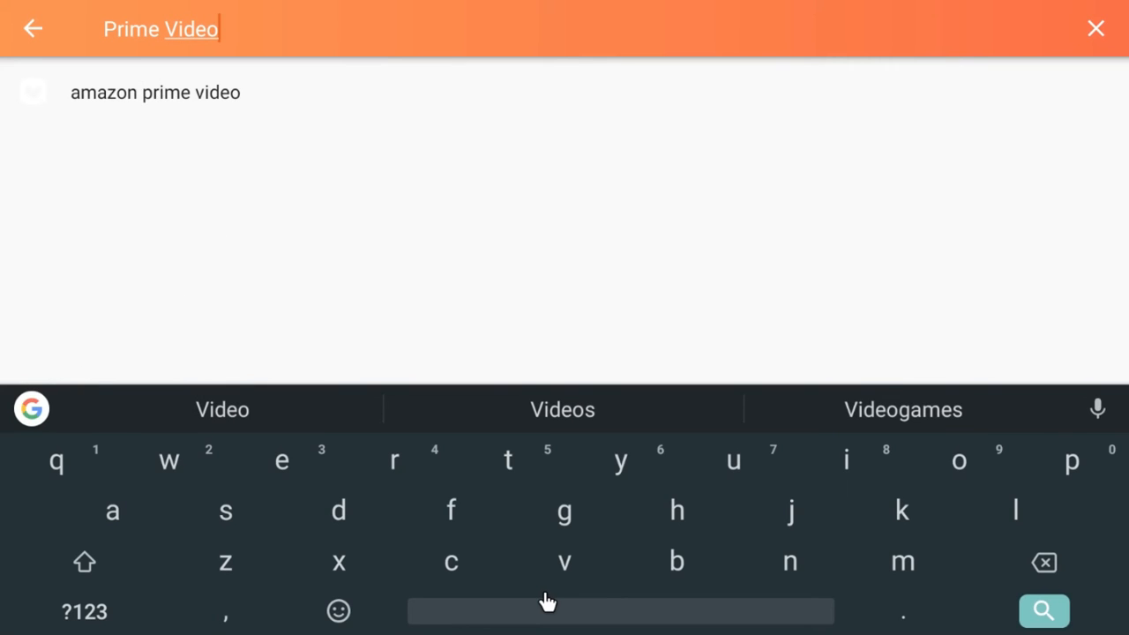
{"action": "mouse_move", "coordinate": [1120, 626]}
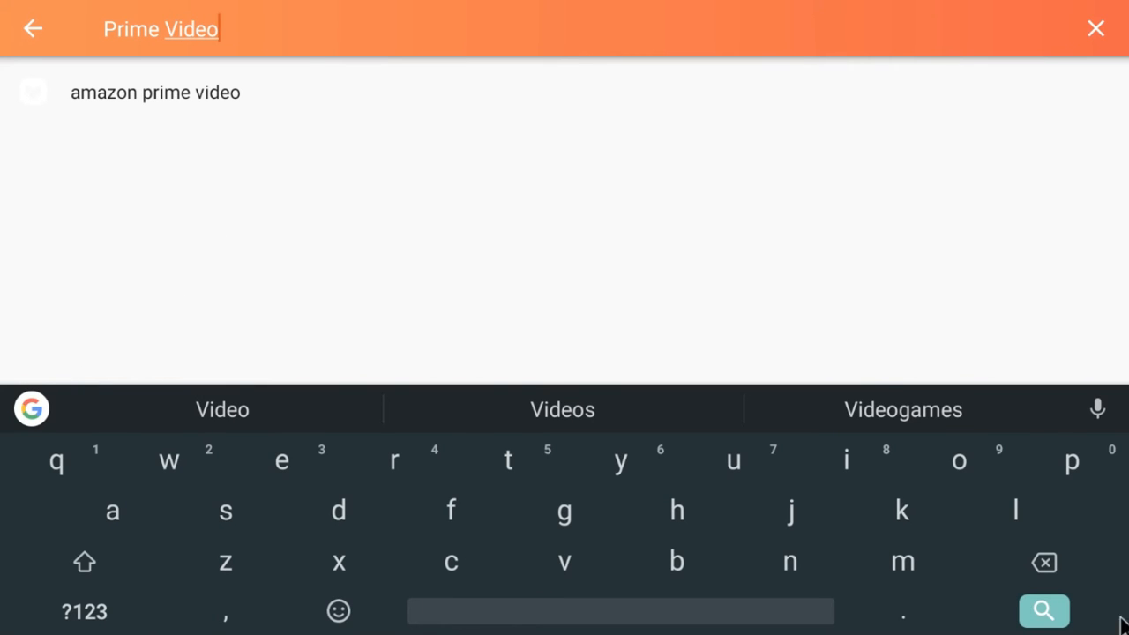
{"action": "left_click", "coordinate": [1044, 611]}
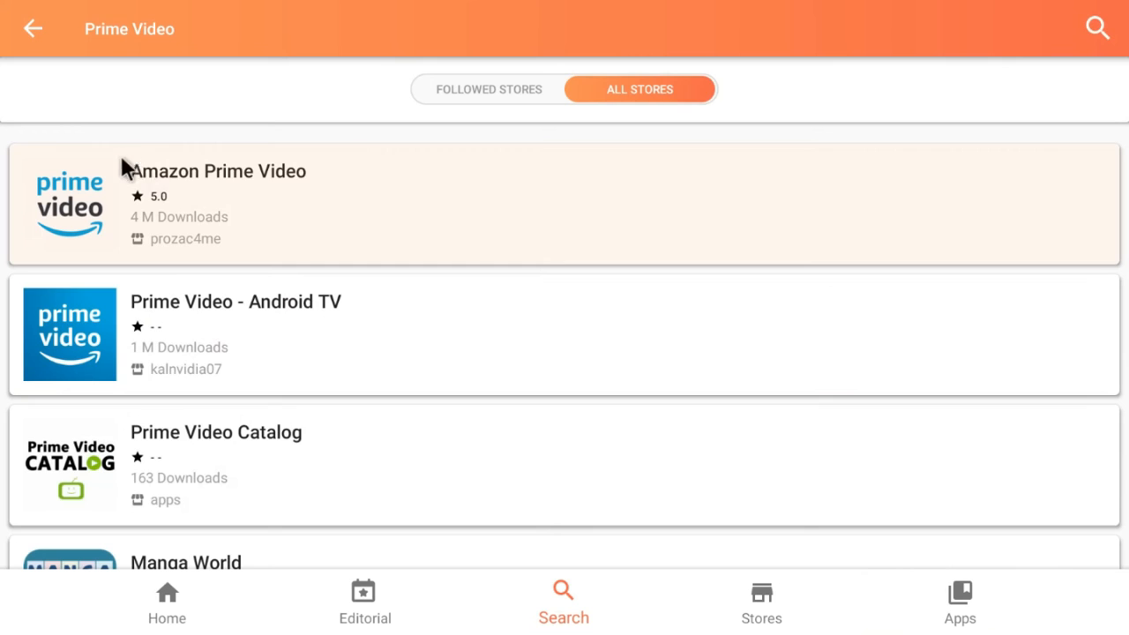
{"action": "mouse_move", "coordinate": [154, 207]}
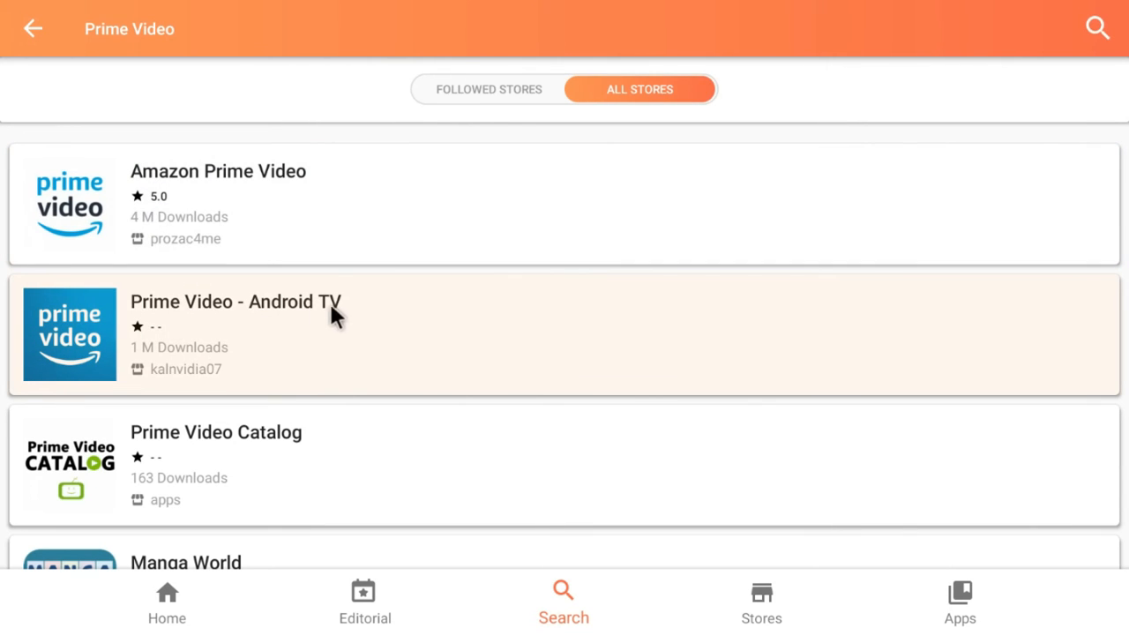
{"action": "mouse_move", "coordinate": [269, 308]}
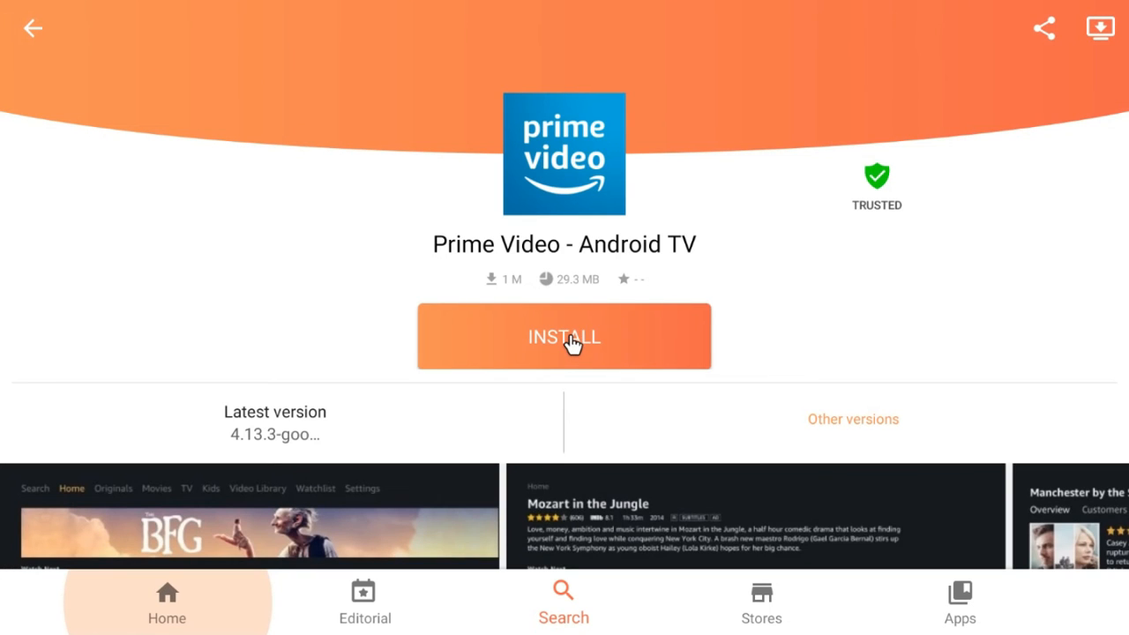
- Install Prime Video - Android TV, confirm the system prompt, and dismiss the installed notice
{"action": "left_click", "coordinate": [564, 336]}
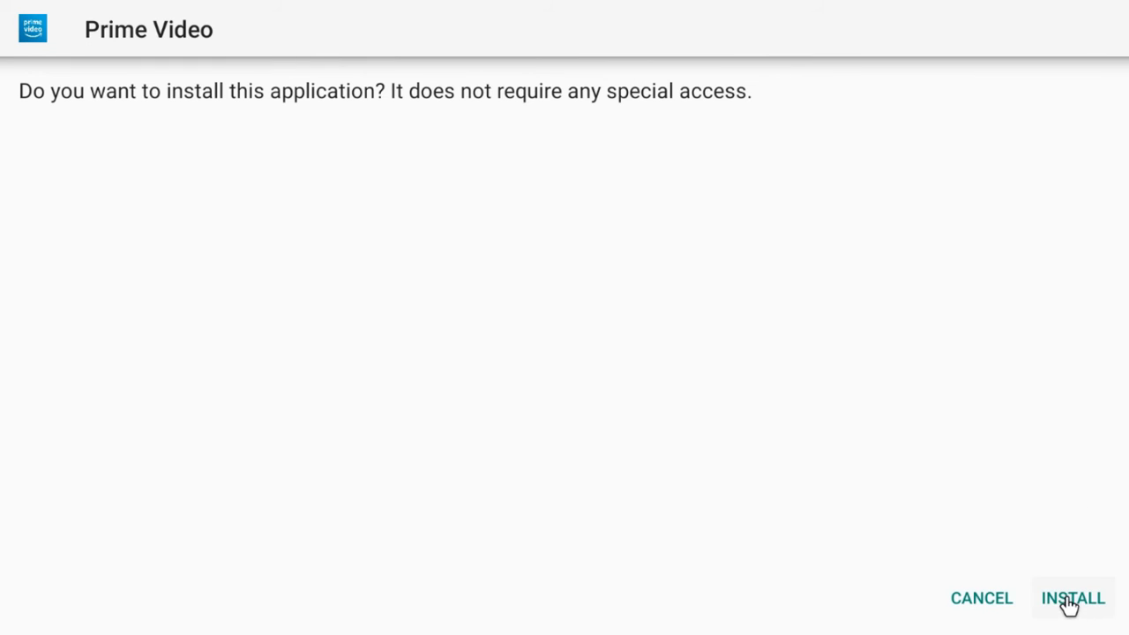
{"action": "left_click", "coordinate": [1072, 597]}
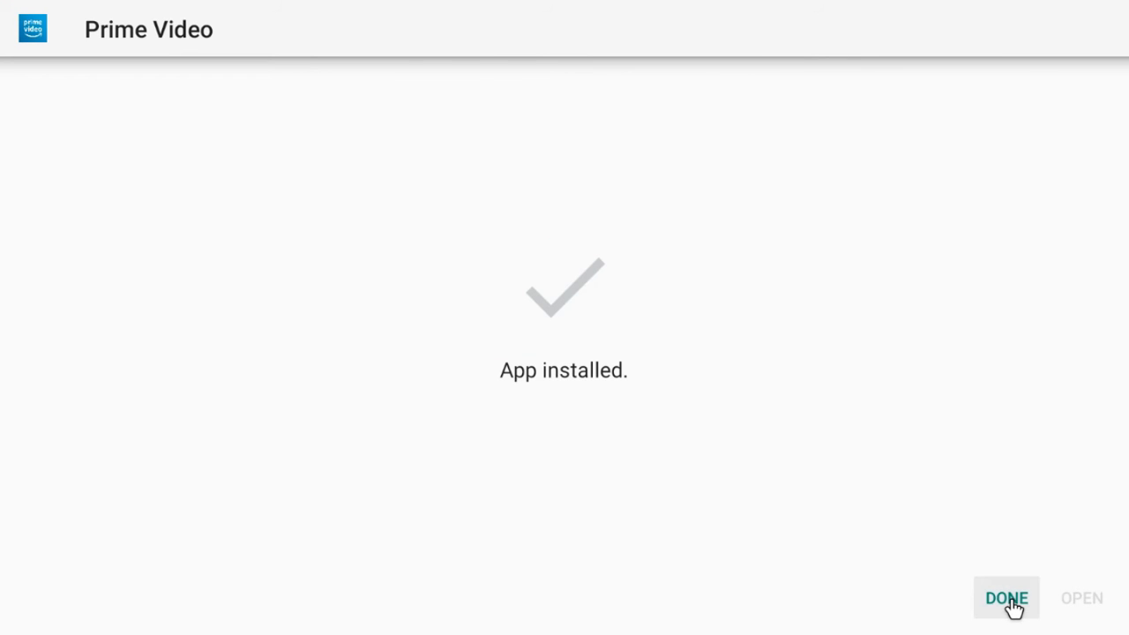
{"action": "left_click", "coordinate": [1005, 598]}
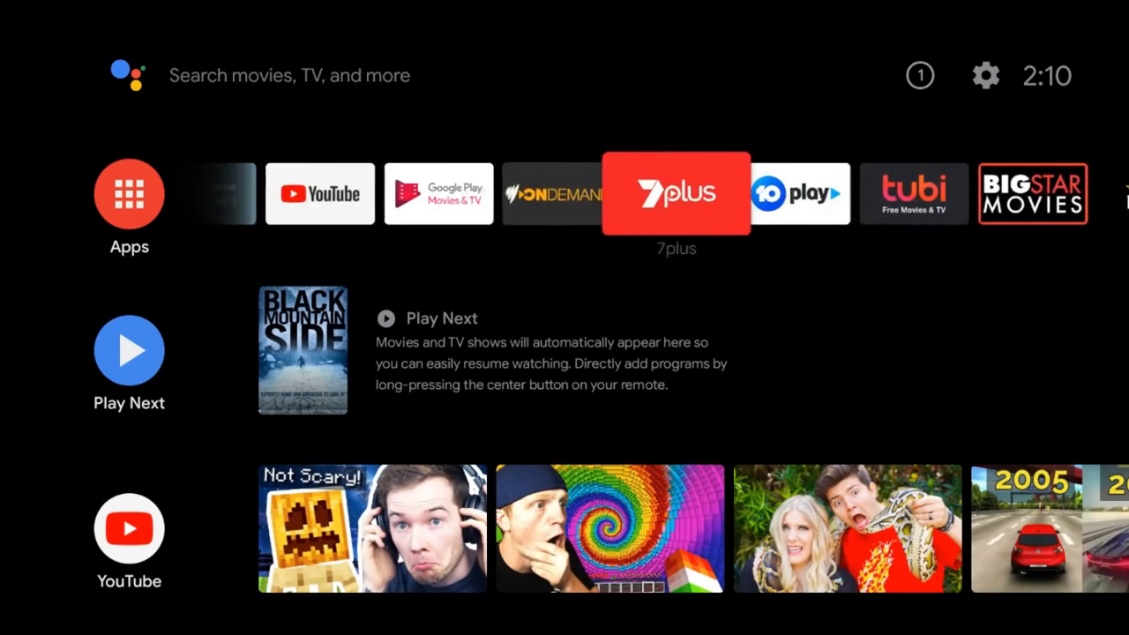
- Add Prime Video to the favorites row and launch its tile
{"action": "scroll", "scroll_direction": "right", "scroll_amount": 3}
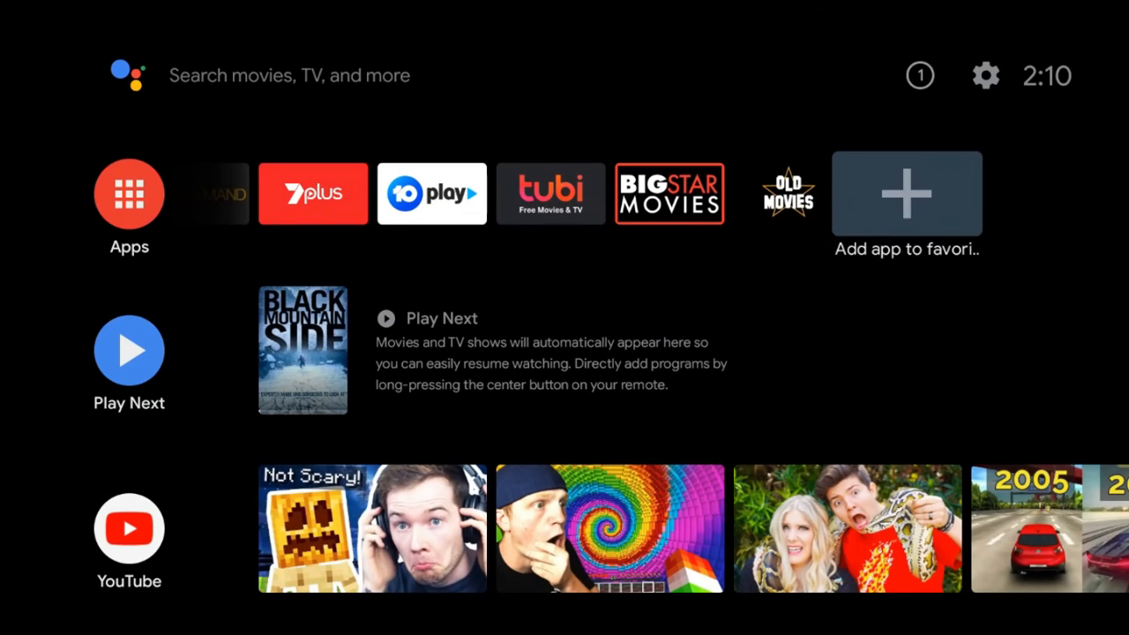
{"action": "left_click", "coordinate": [907, 193]}
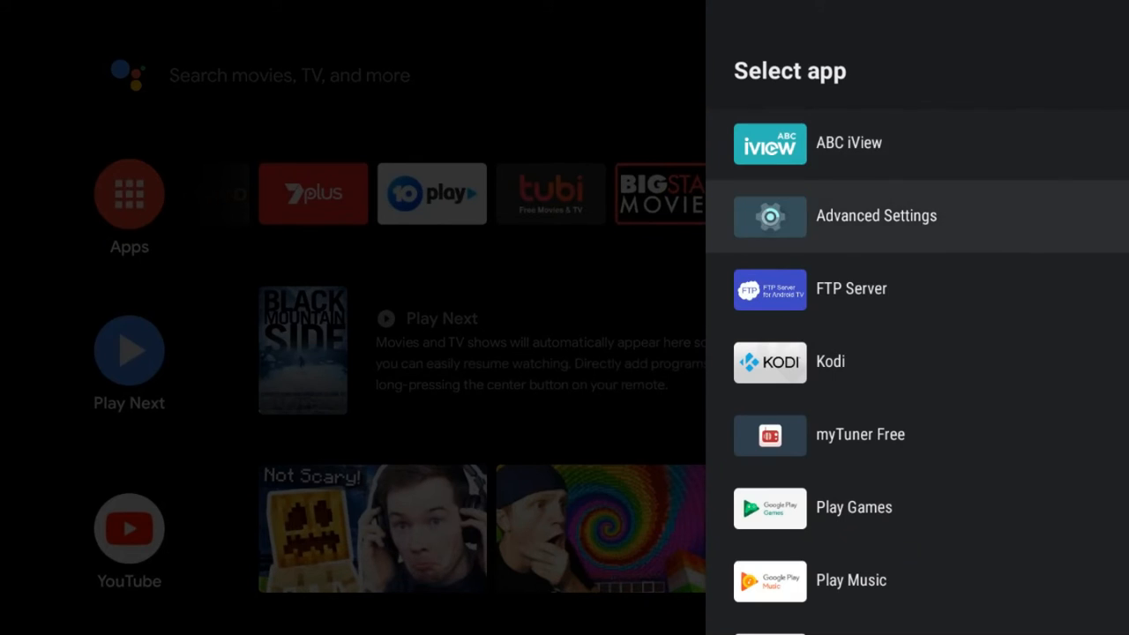
{"action": "scroll", "scroll_direction": "down", "scroll_amount": 3}
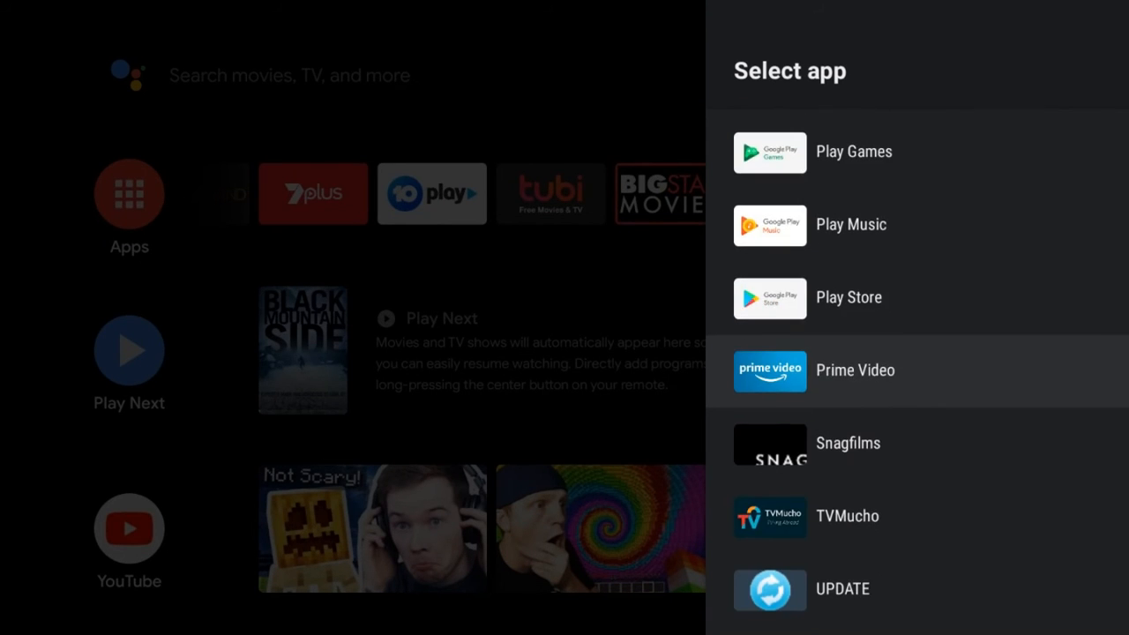
{"action": "left_click", "coordinate": [855, 369]}
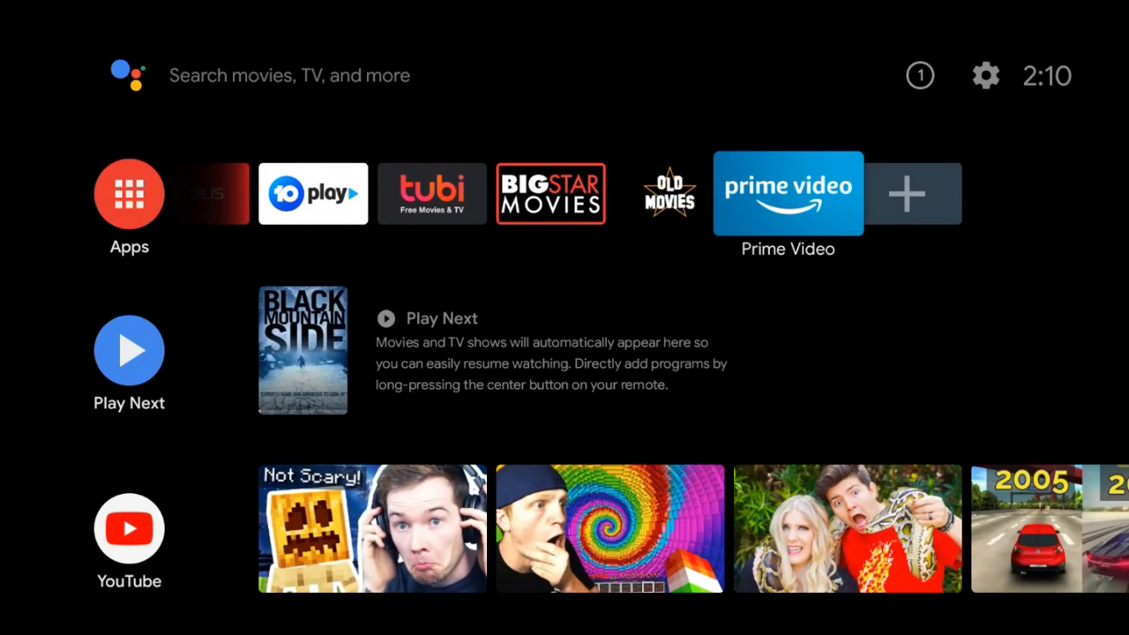
{"action": "left_click", "coordinate": [786, 193]}
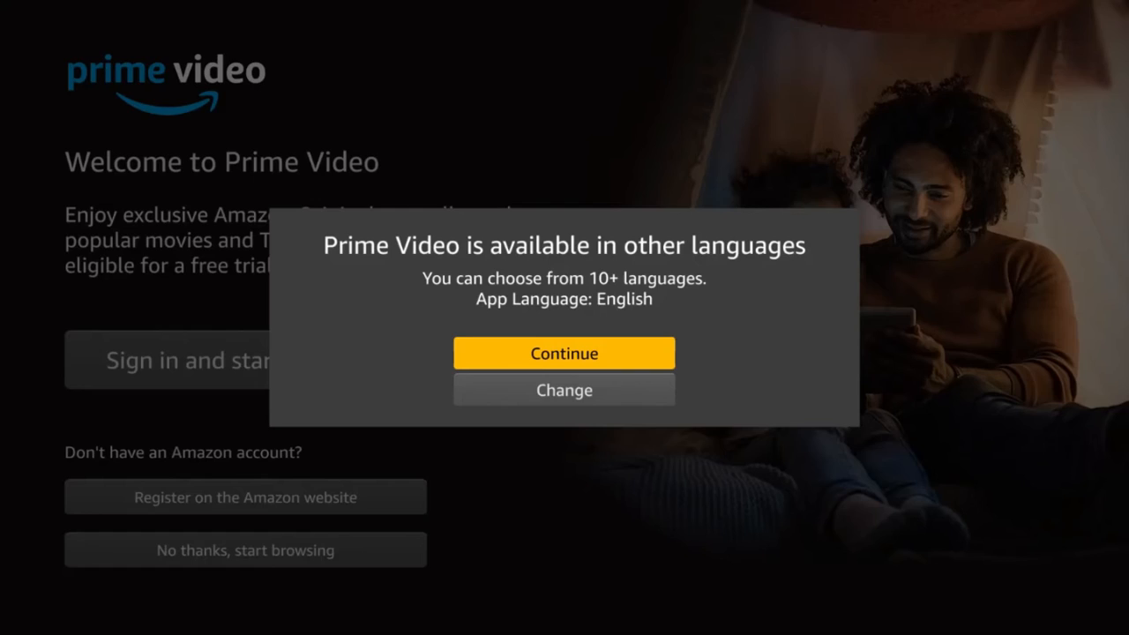
- Keep English, submit the Amazon sign-in, and acknowledge the account verification message
{"action": "left_click", "coordinate": [563, 353]}
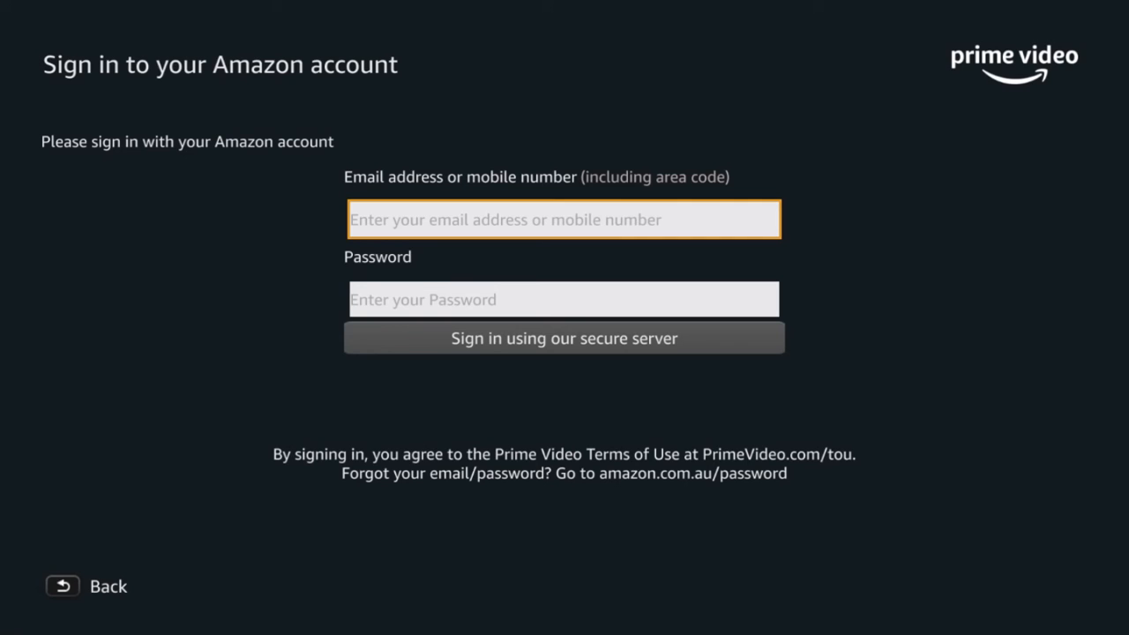
{"action": "mouse_move", "coordinate": [446, 174]}
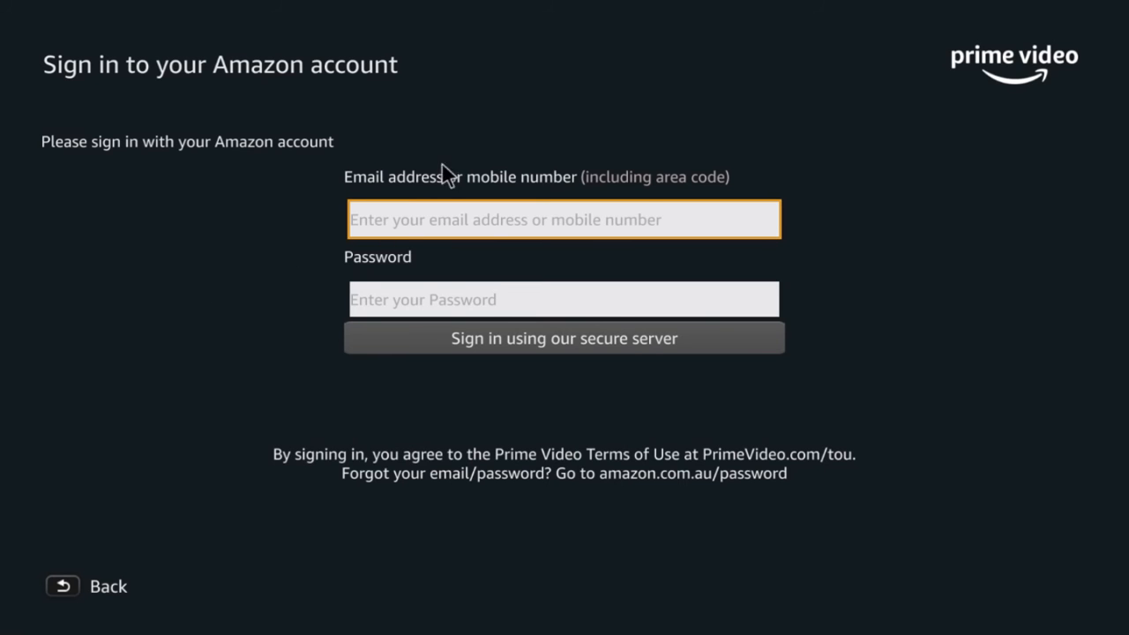
{"action": "left_click", "coordinate": [564, 337]}
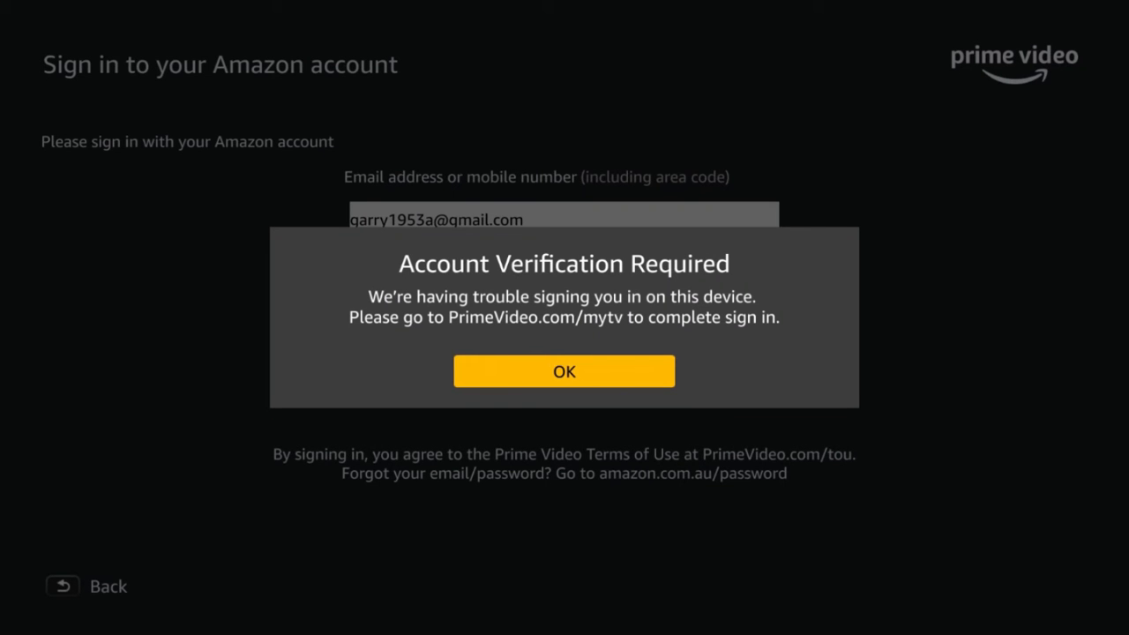
{"action": "left_click", "coordinate": [563, 370]}
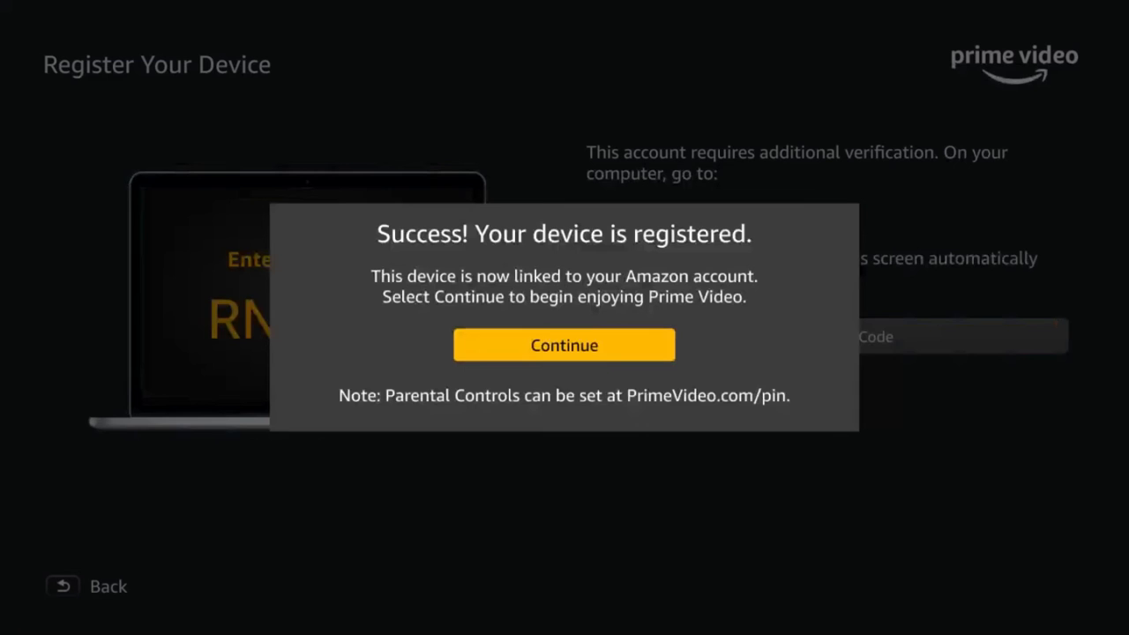
- Continue past registration success and select The Grand Tour - Season 3
{"action": "left_click", "coordinate": [563, 345]}
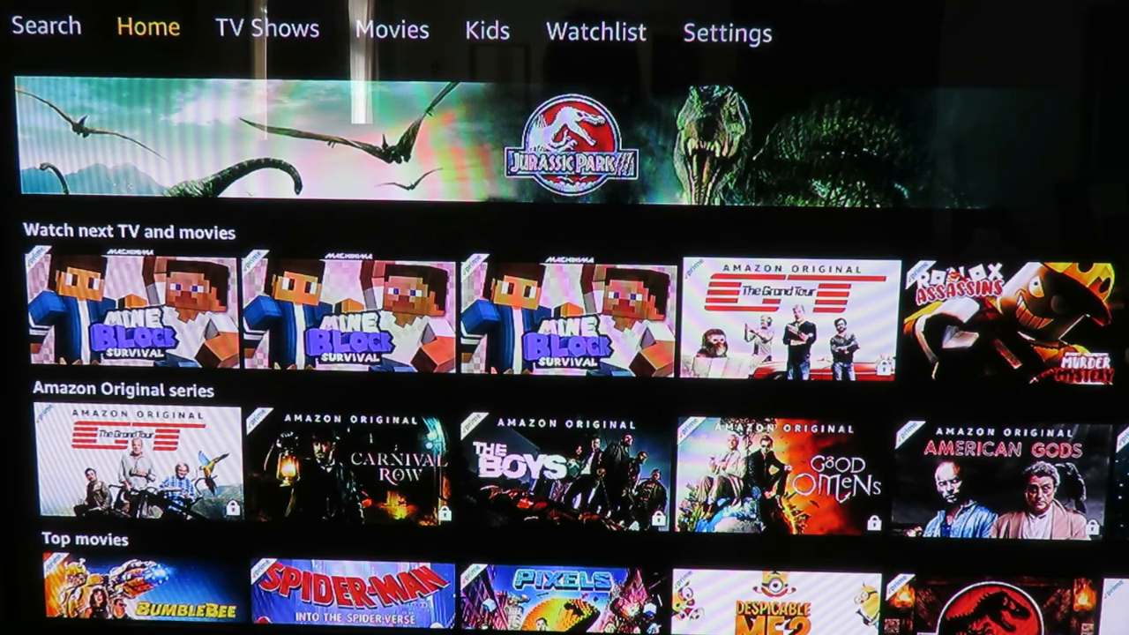
{"action": "left_click", "coordinate": [119, 459]}
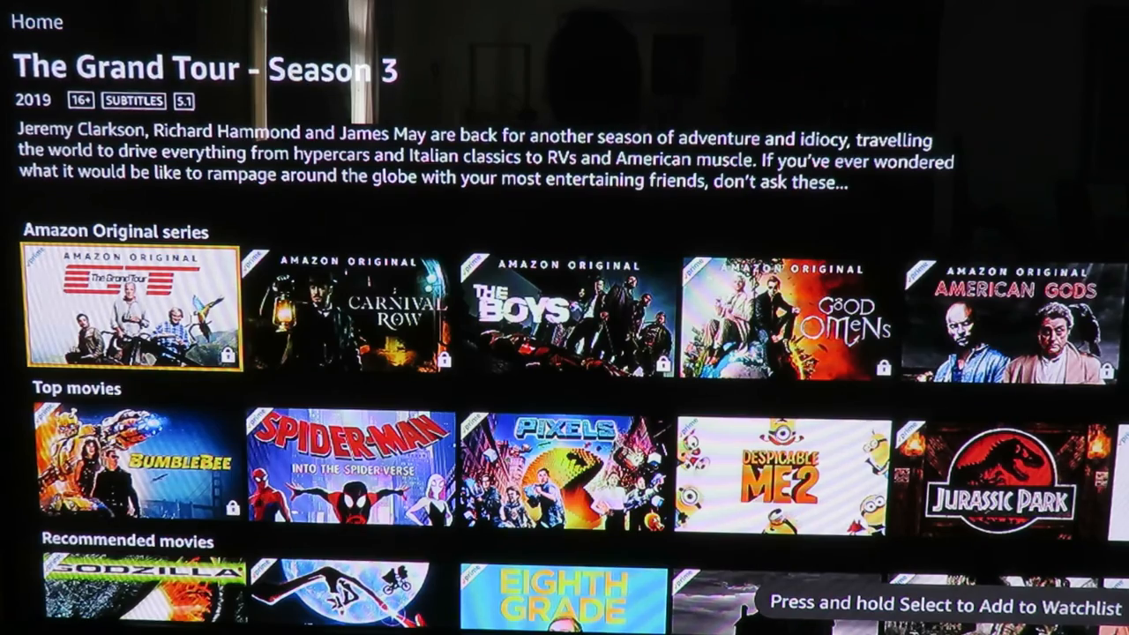